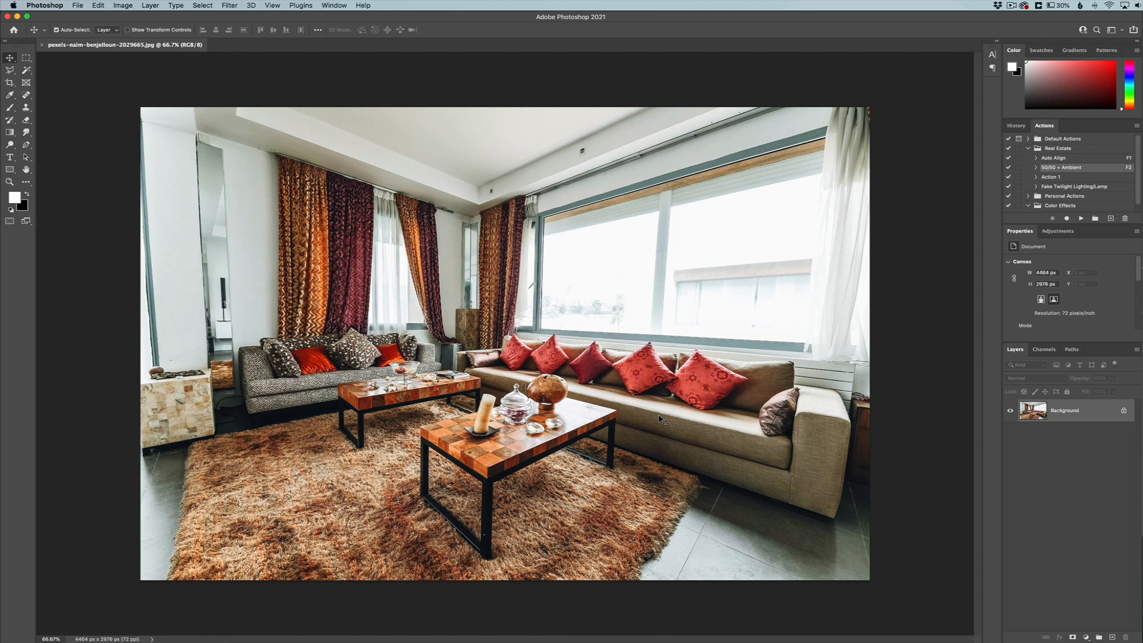
pyautogui.moveTo(559, 248)
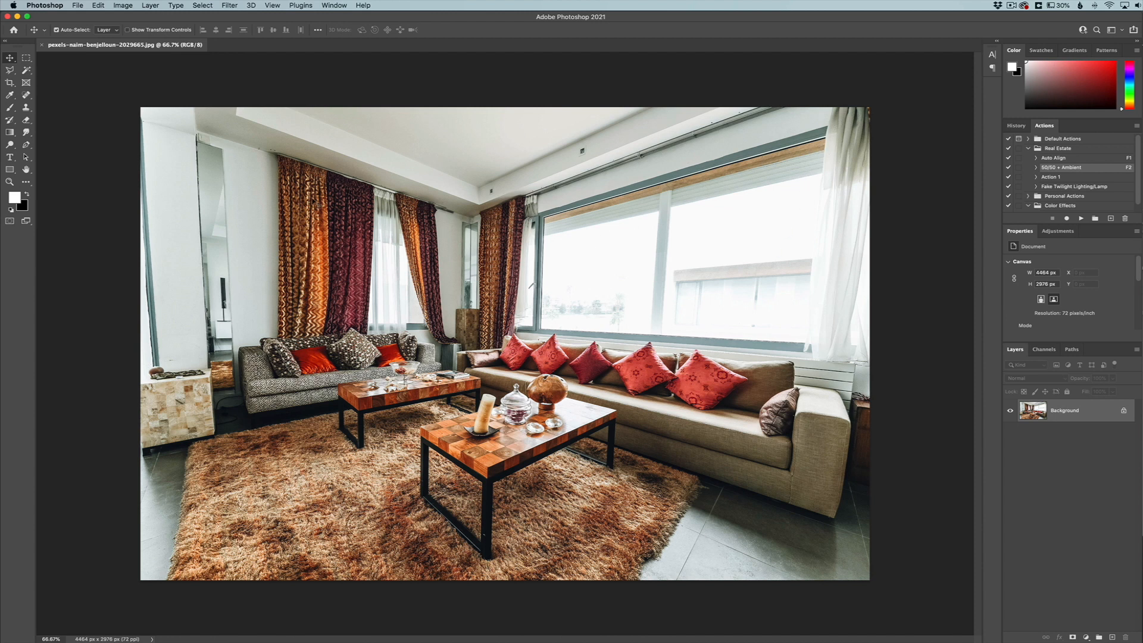
pyautogui.moveTo(531, 453)
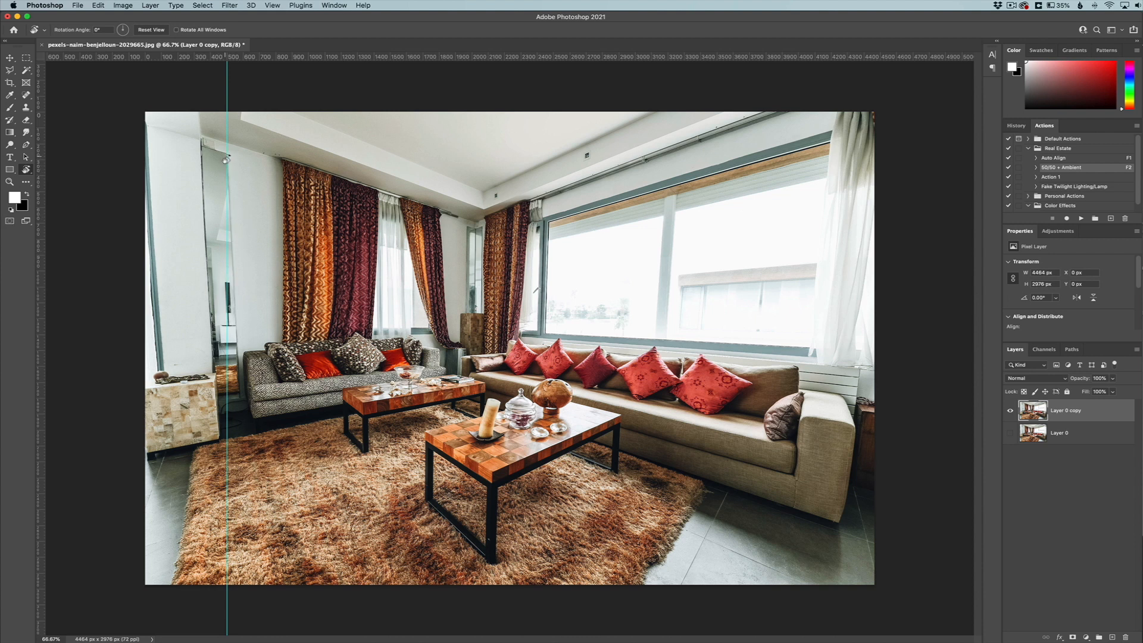
pyautogui.moveTo(263, 267)
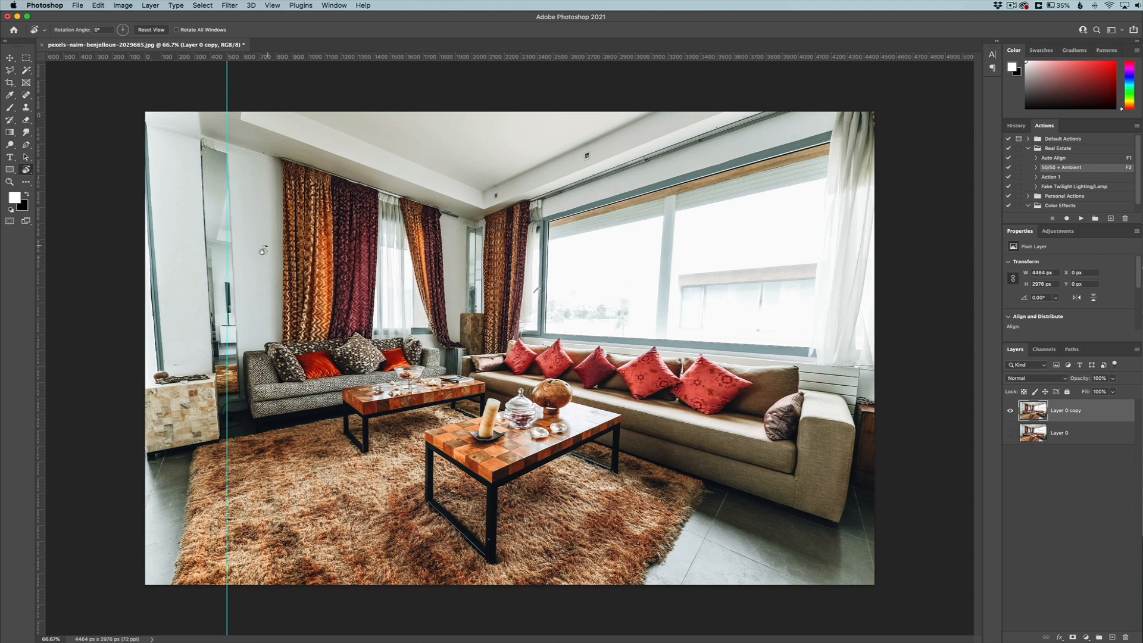
pyautogui.moveTo(134, 244)
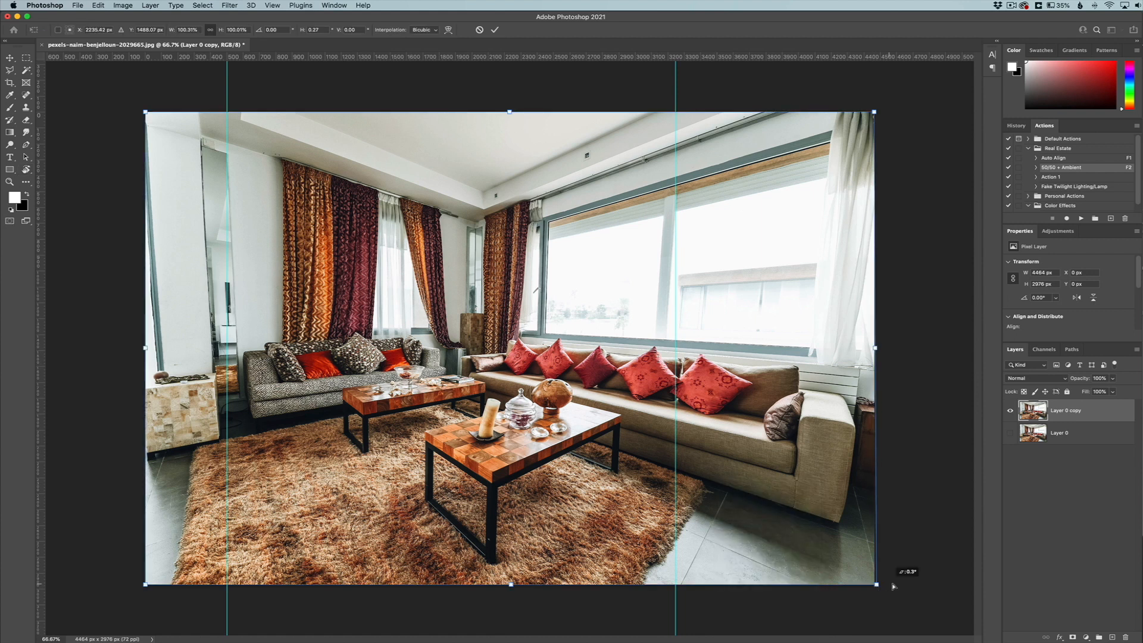
# Rotate the photo about -0.3° so its verticals line up with the guides
pyautogui.moveTo(874, 581); pyautogui.dragTo(907, 588)
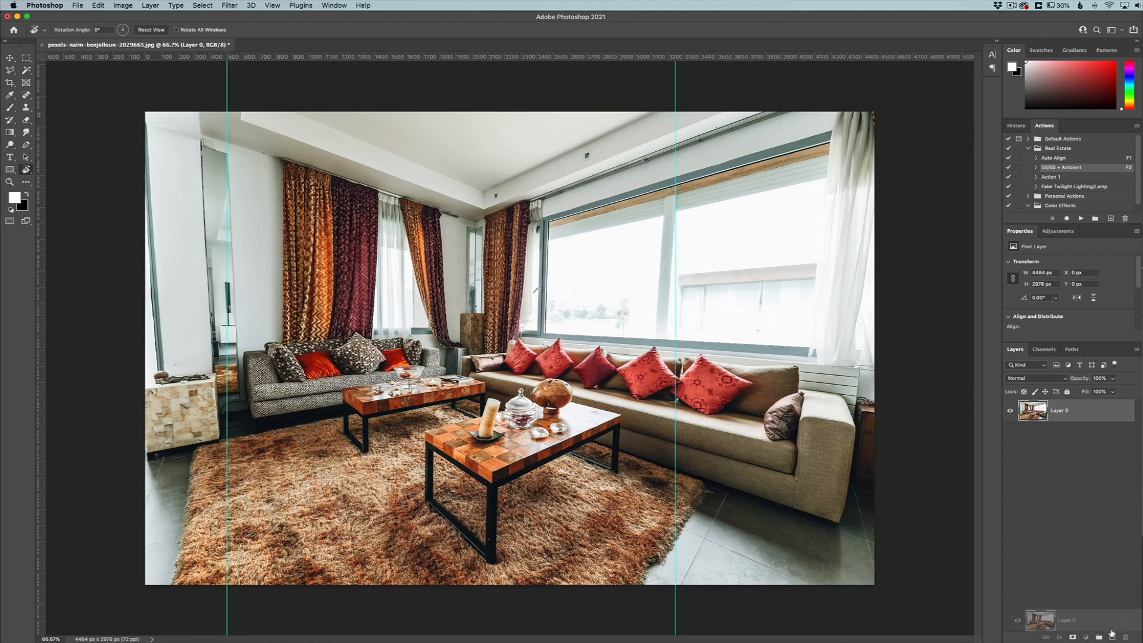
# Duplicate the layer, clear both guides, and launch the Adaptive Wide Angle filter on the copy
pyautogui.press('Cmd+J')
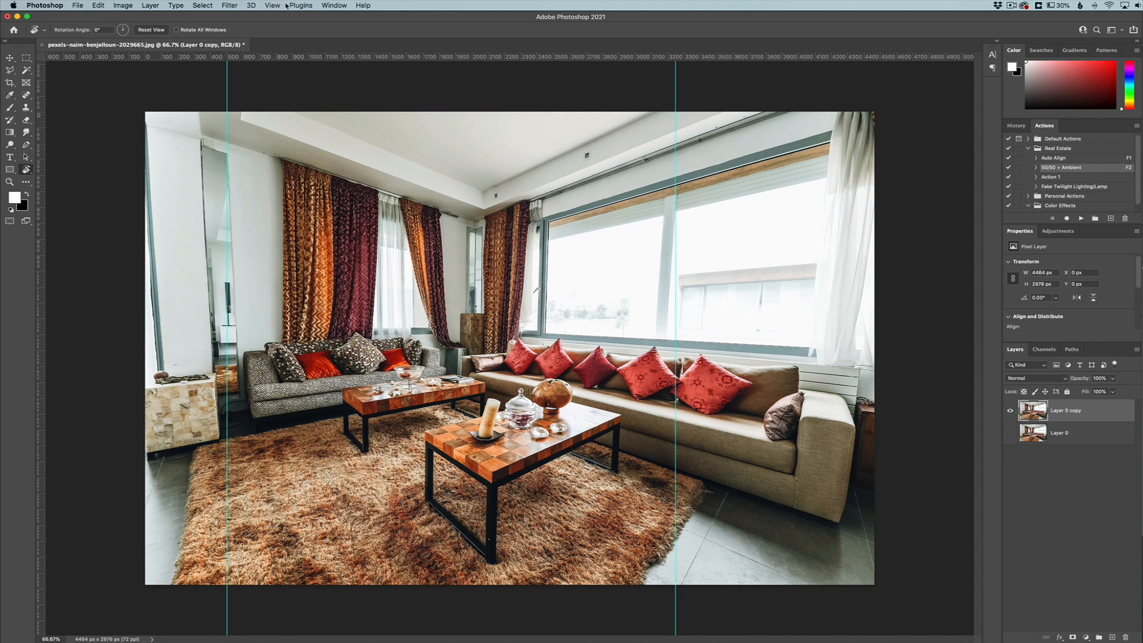
pyautogui.click(270, 5)
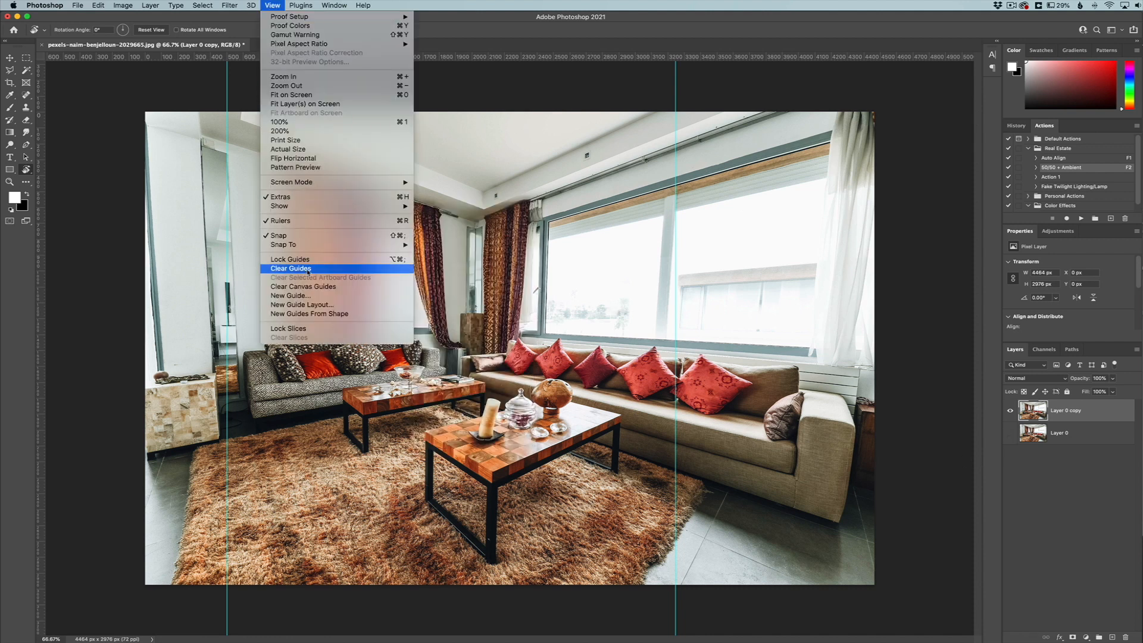
pyautogui.click(292, 268)
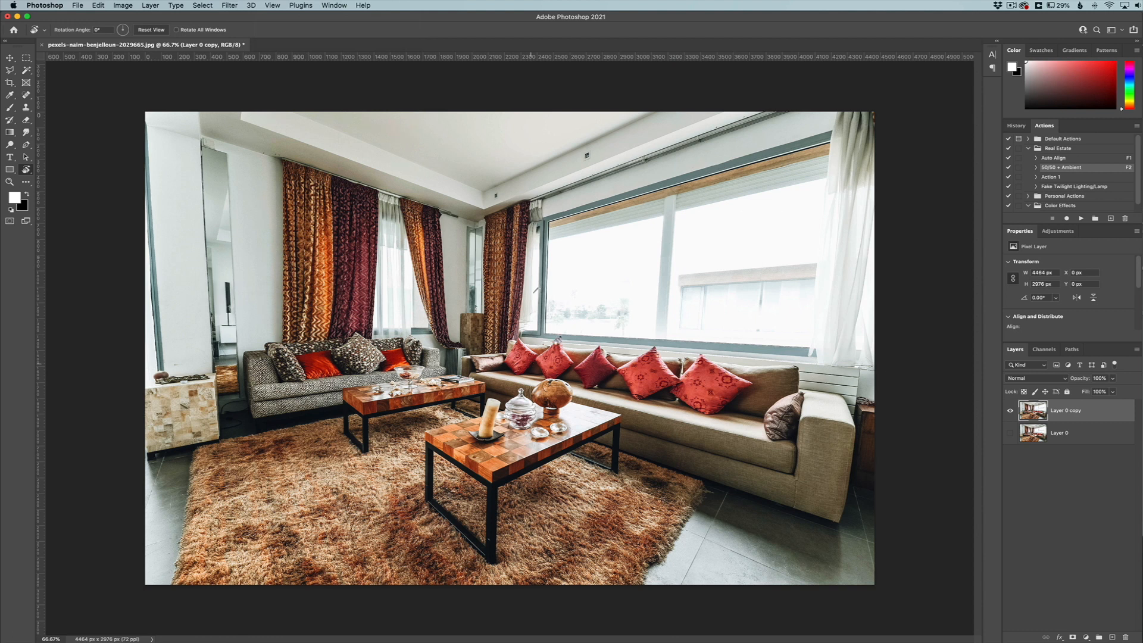
pyautogui.click(228, 5)
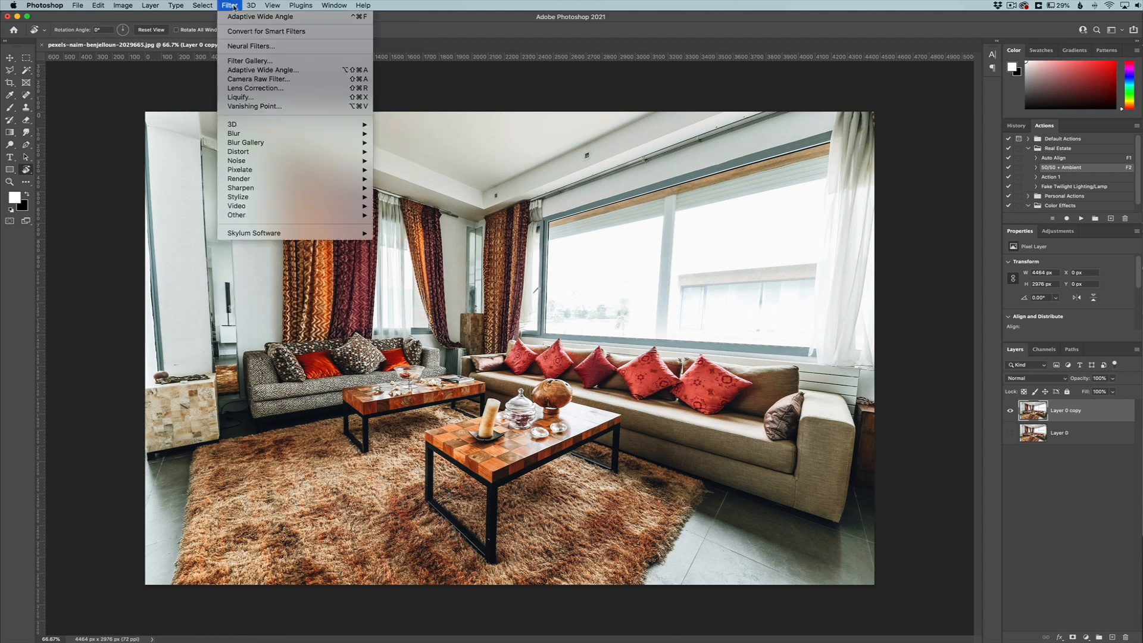
pyautogui.moveTo(264, 70)
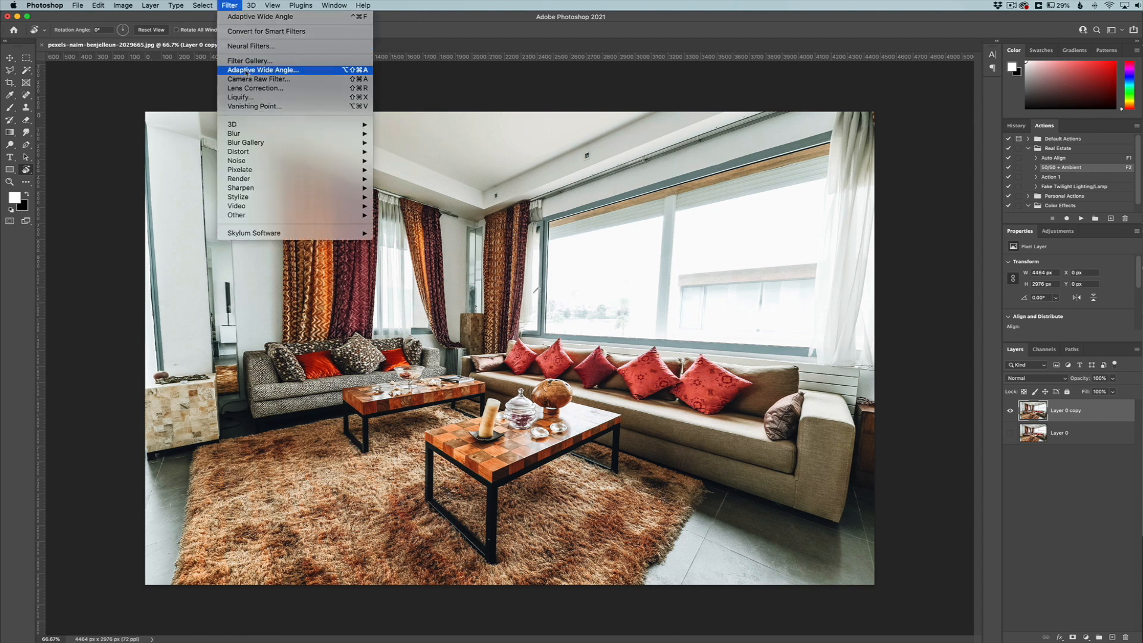
pyautogui.click(262, 69)
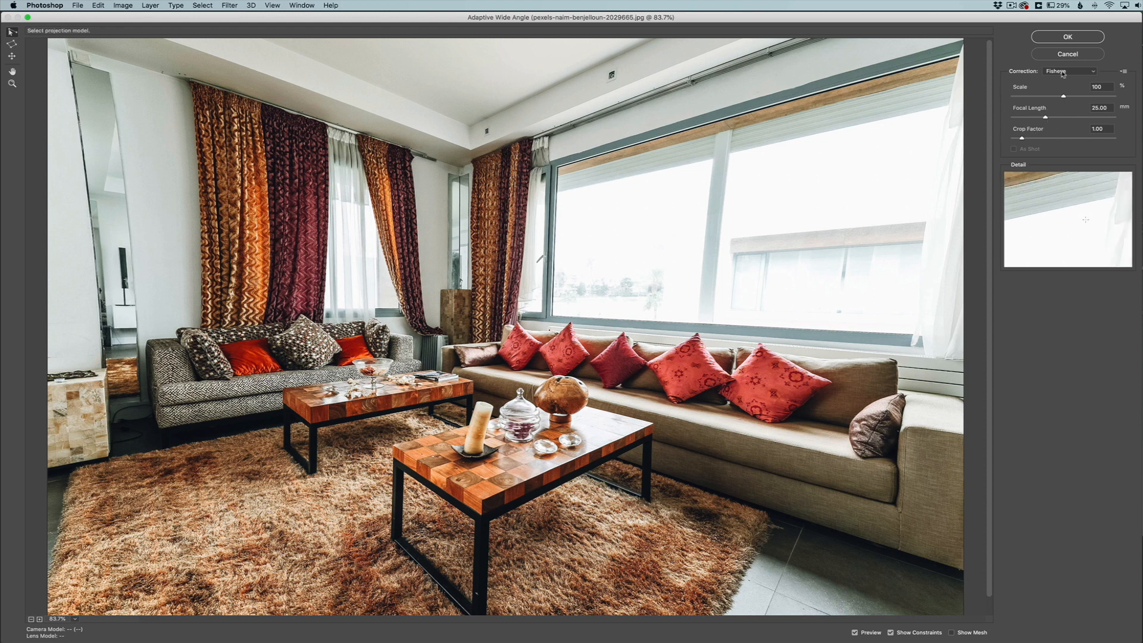
# Switch the Adaptive Wide Angle correction model from Fisheye to Perspective
pyautogui.click(1075, 70)
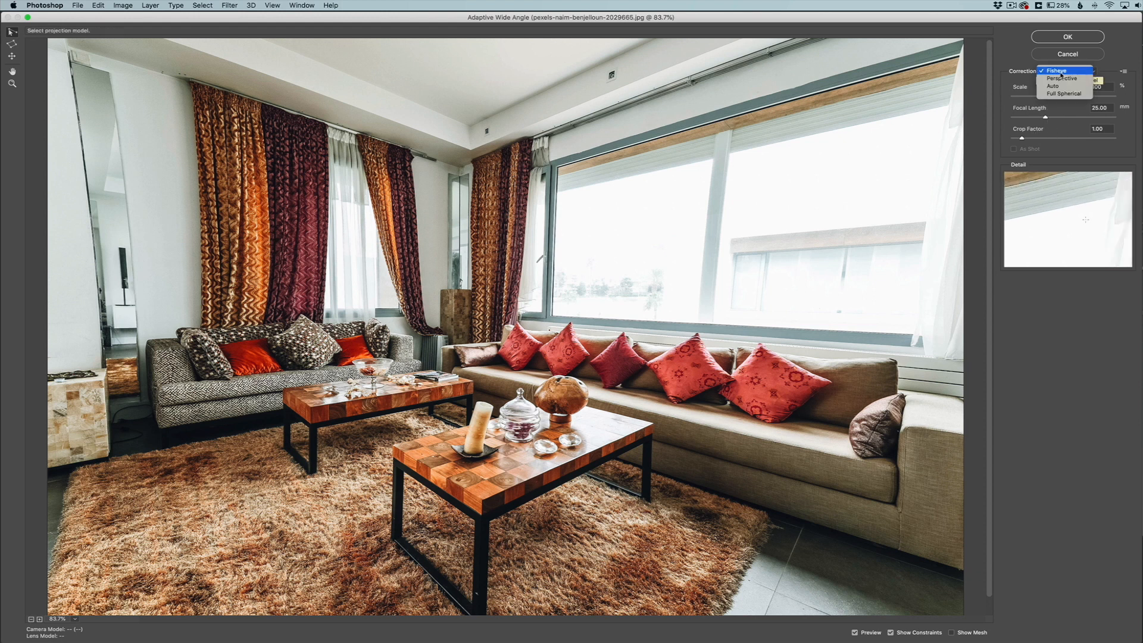
pyautogui.click(1056, 71)
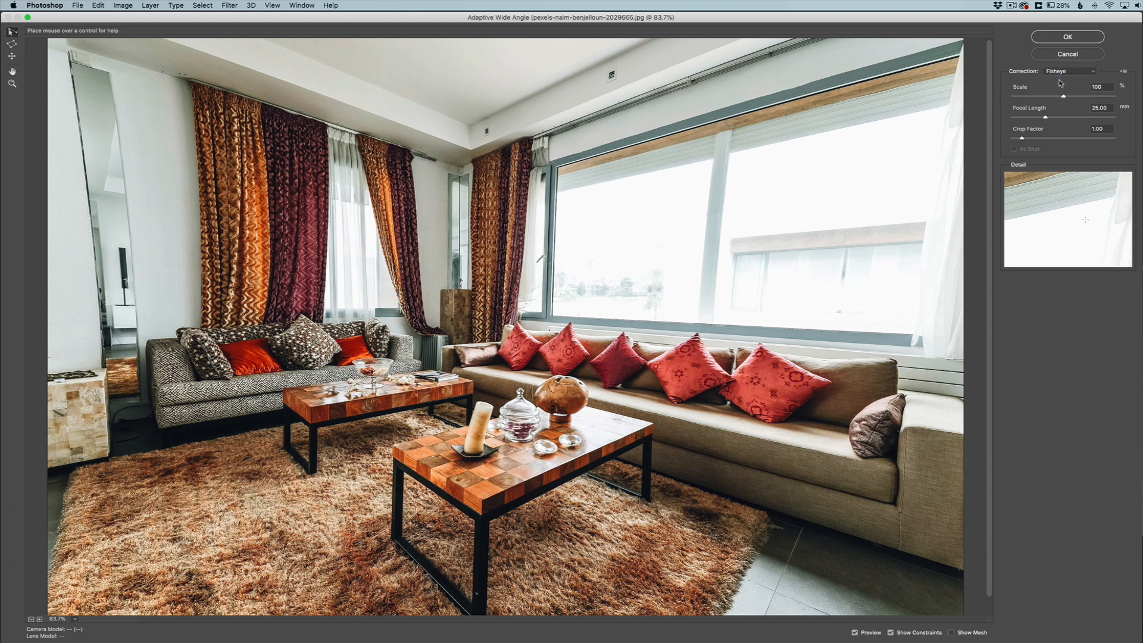
pyautogui.click(1070, 71)
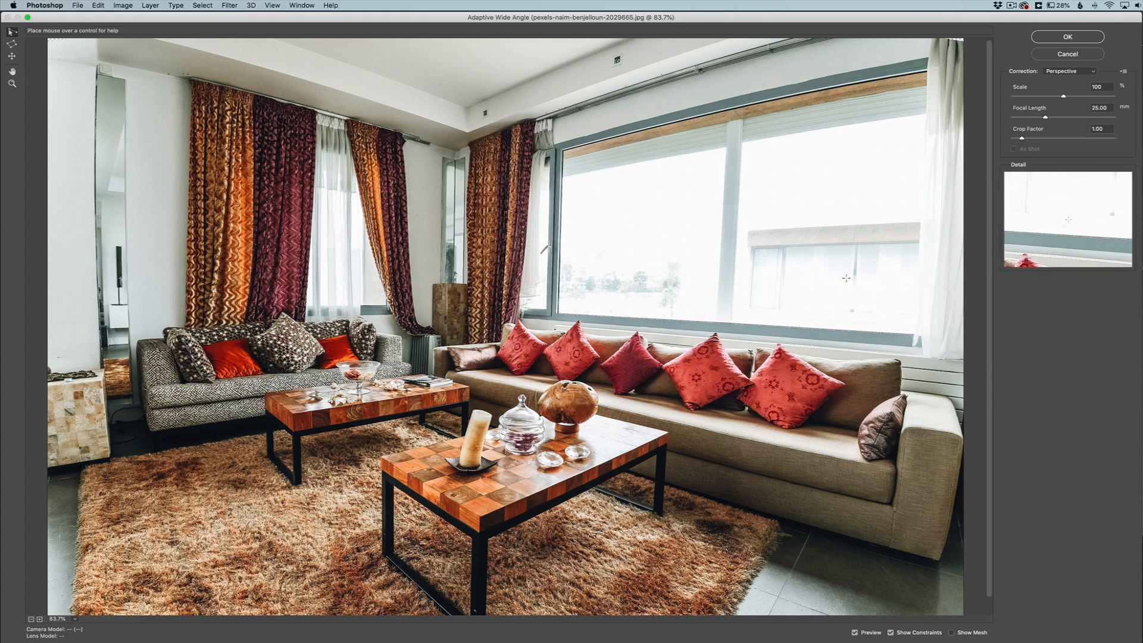
pyautogui.moveTo(699, 279)
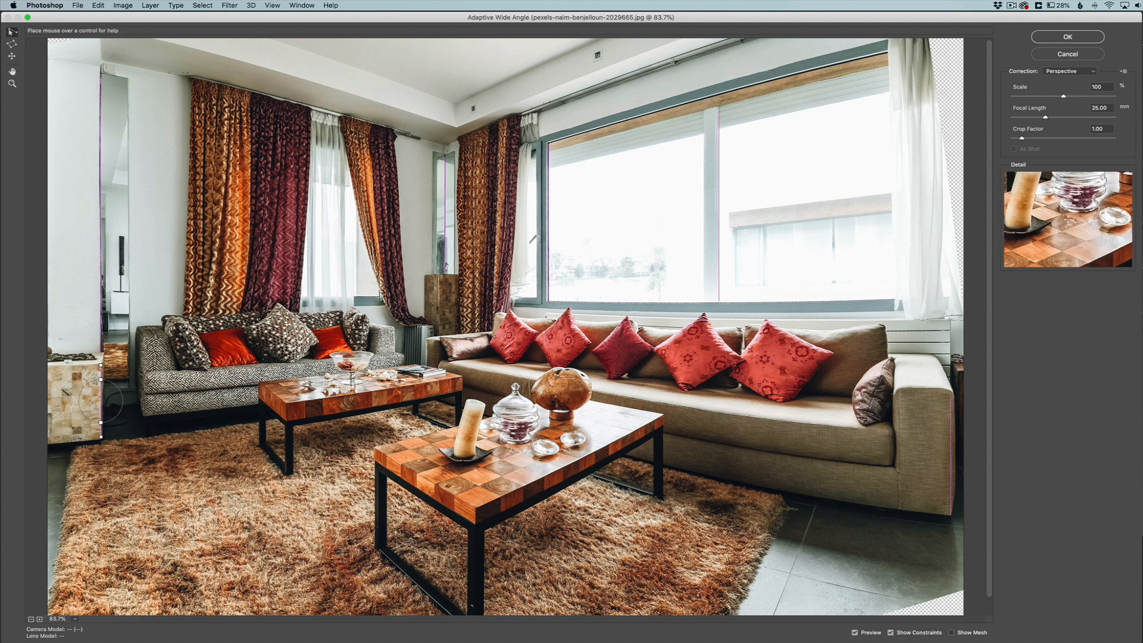
pyautogui.moveTo(712, 266)
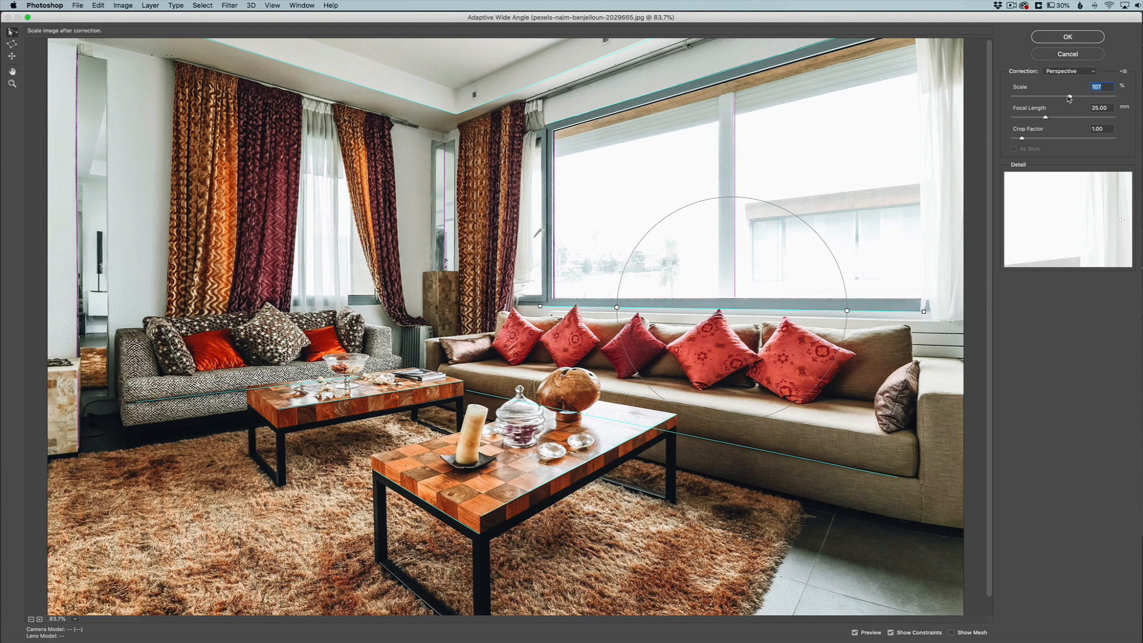
pyautogui.moveTo(1048, 128)
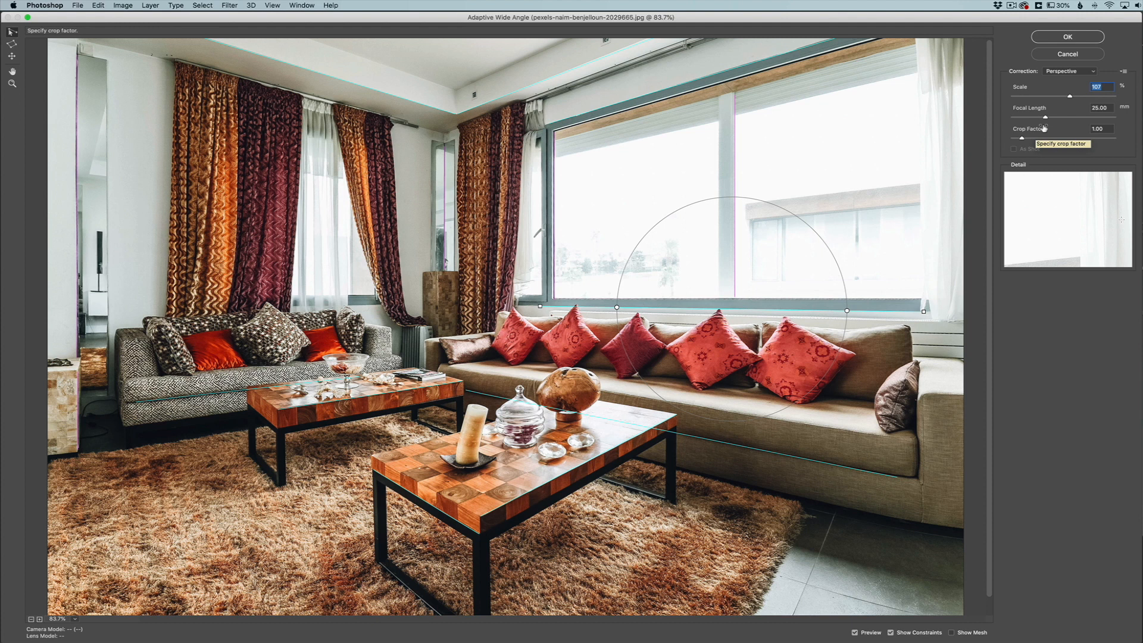
pyautogui.moveTo(888, 219)
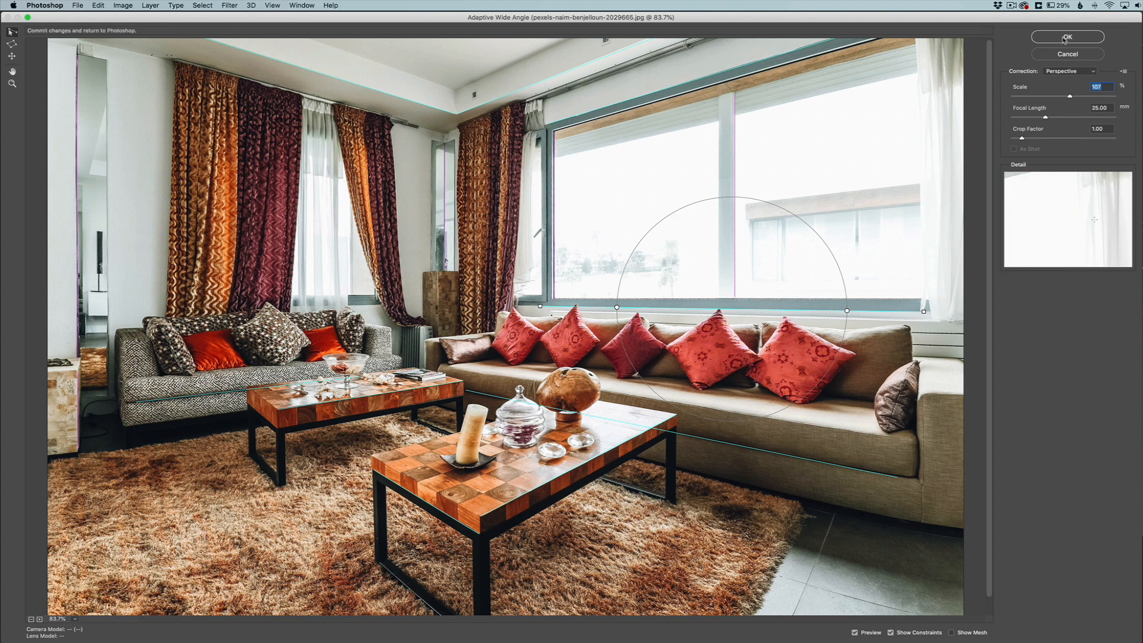
# Apply the wide-angle correction and Content-Aware fill the transparent bottom-right floor corner
pyautogui.click(1067, 36)
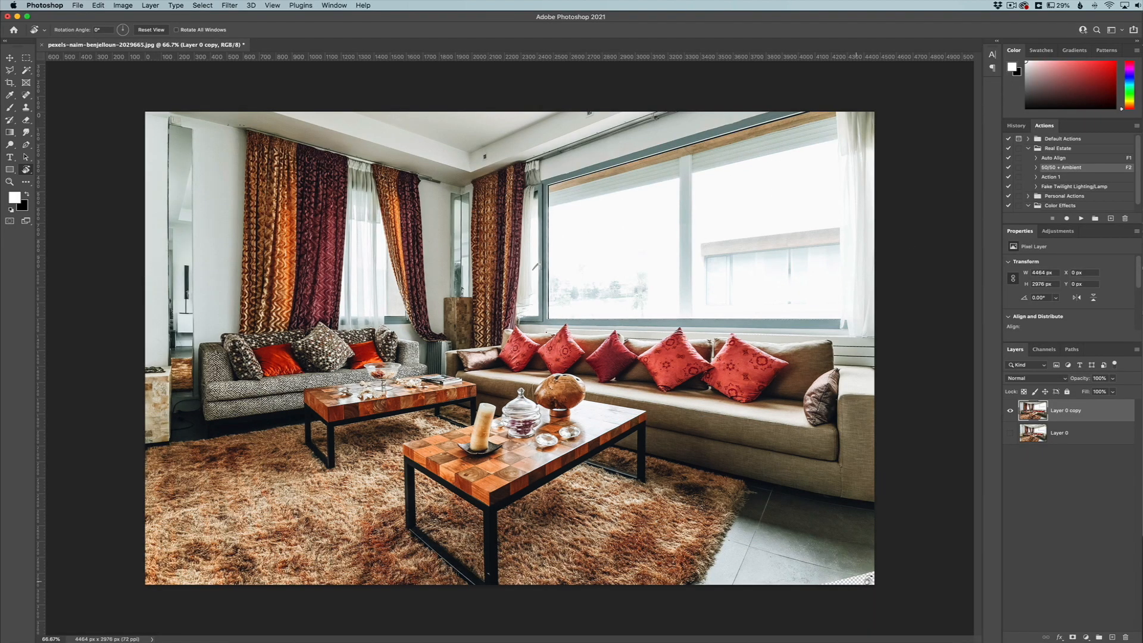
pyautogui.moveTo(850, 588)
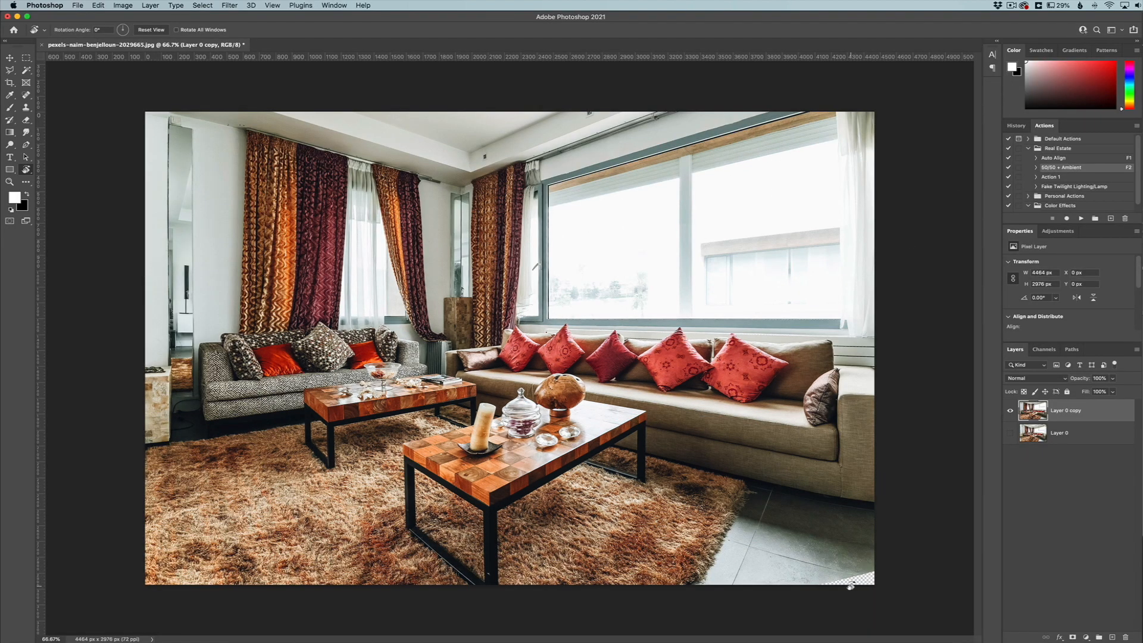
pyautogui.moveTo(213, 244)
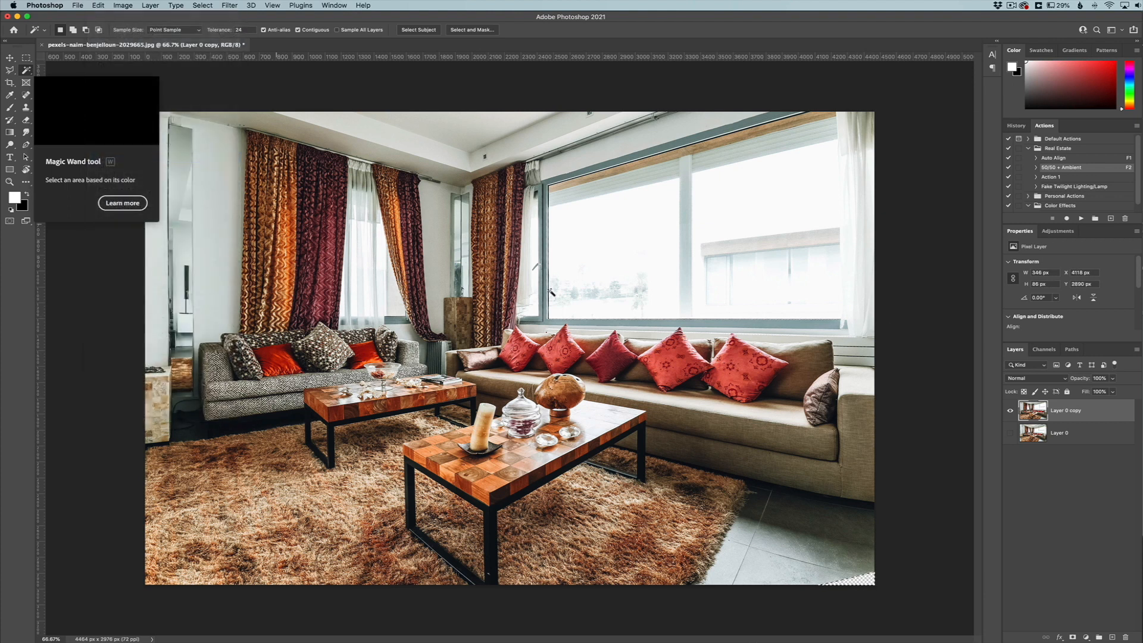
pyautogui.click(627, 293)
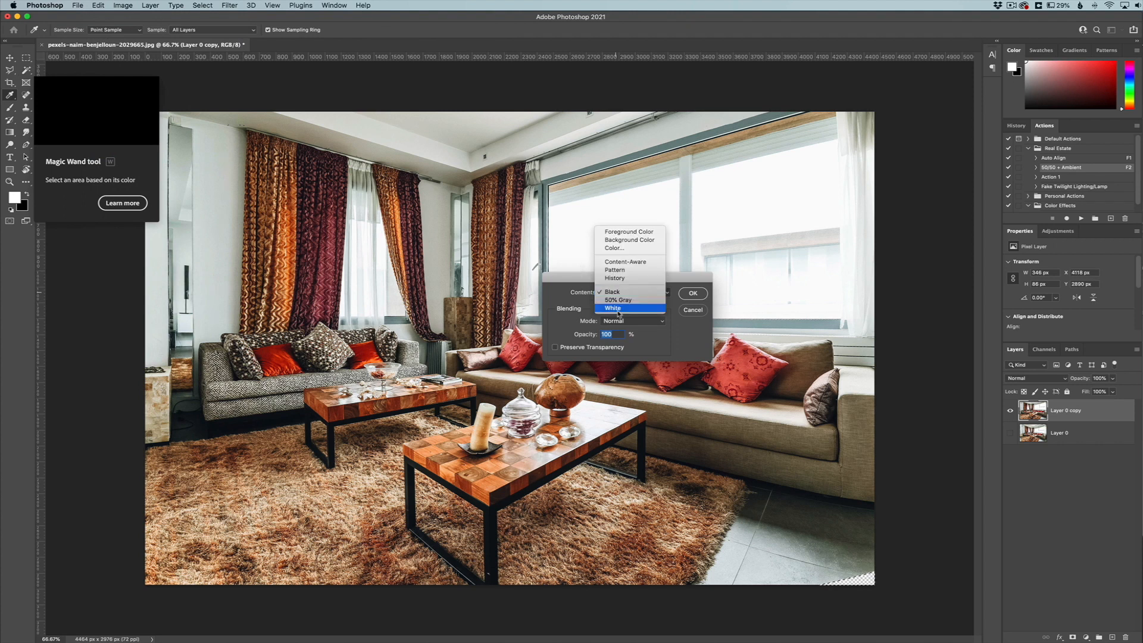
pyautogui.moveTo(625, 261)
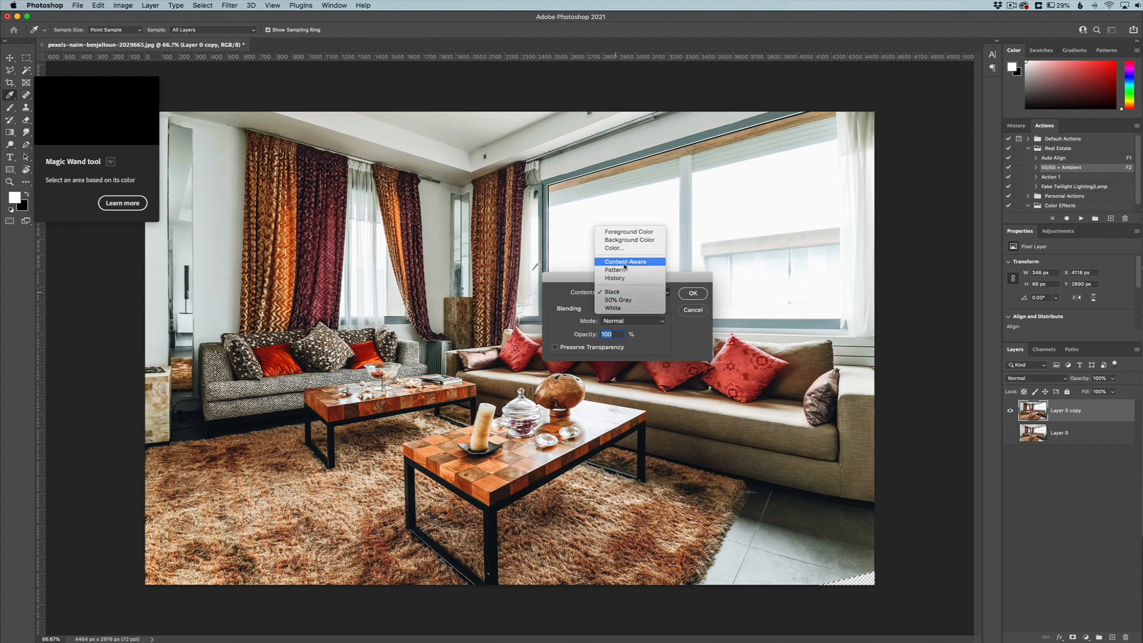
pyautogui.click(625, 261)
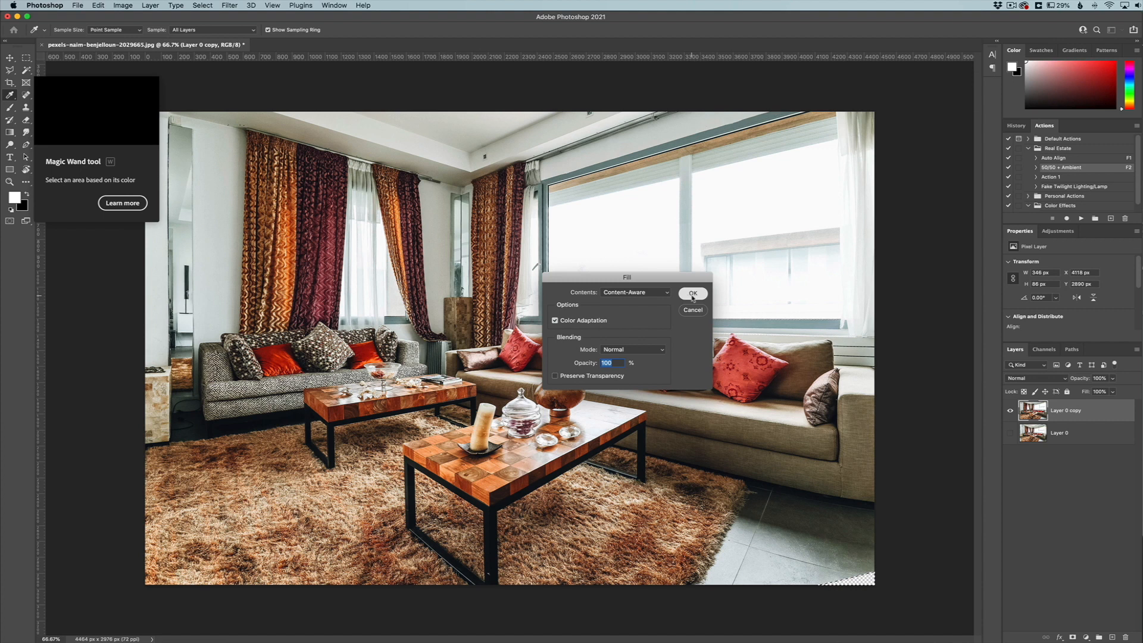
pyautogui.click(693, 294)
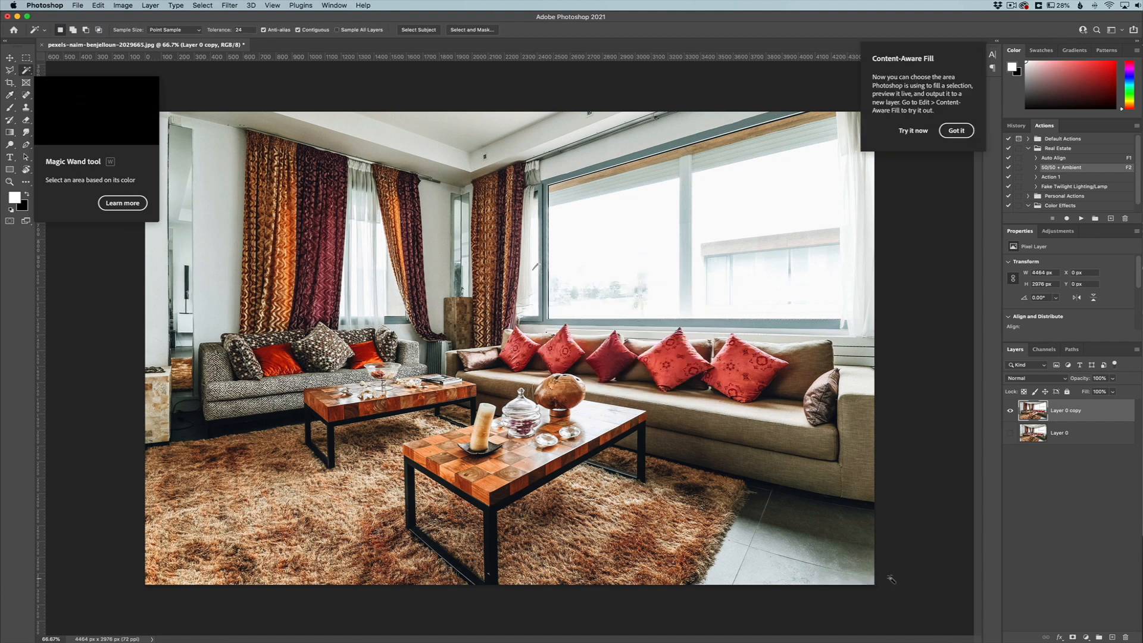
pyautogui.click(956, 131)
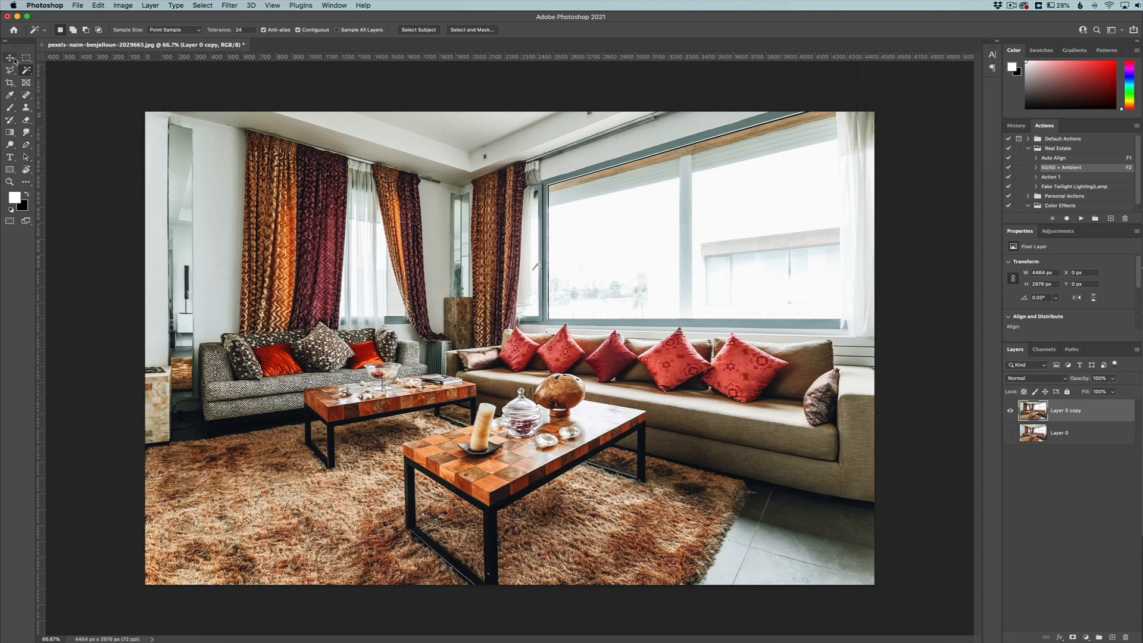
# Toggle the Layer 0 copy's visibility to compare before and after, then open the Filter menu
pyautogui.click(9, 58)
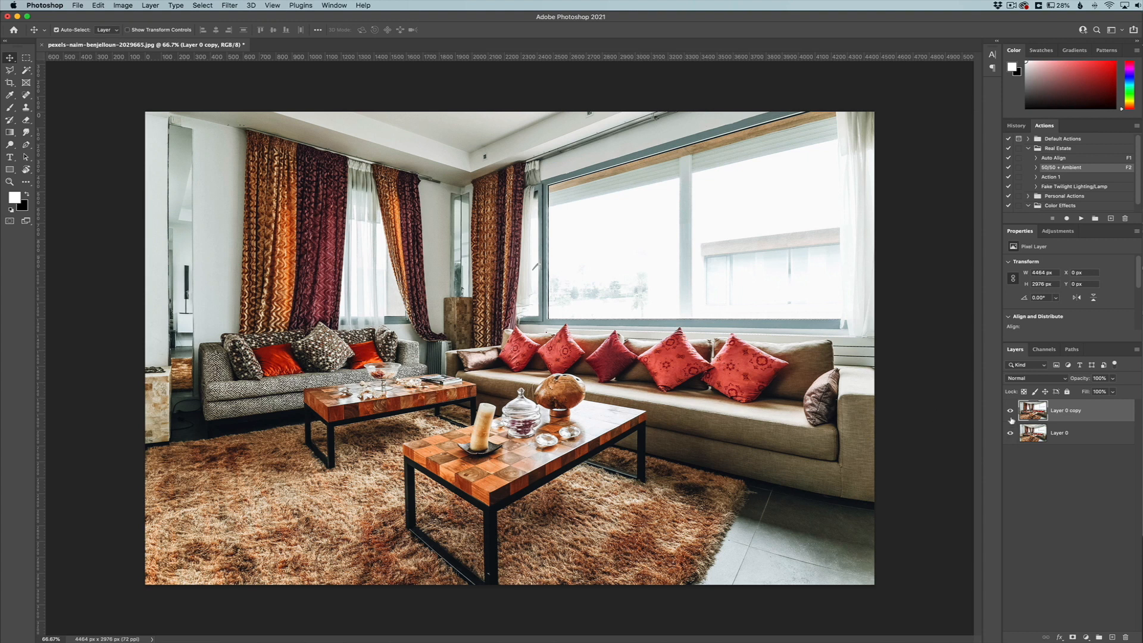
pyautogui.click(1010, 410)
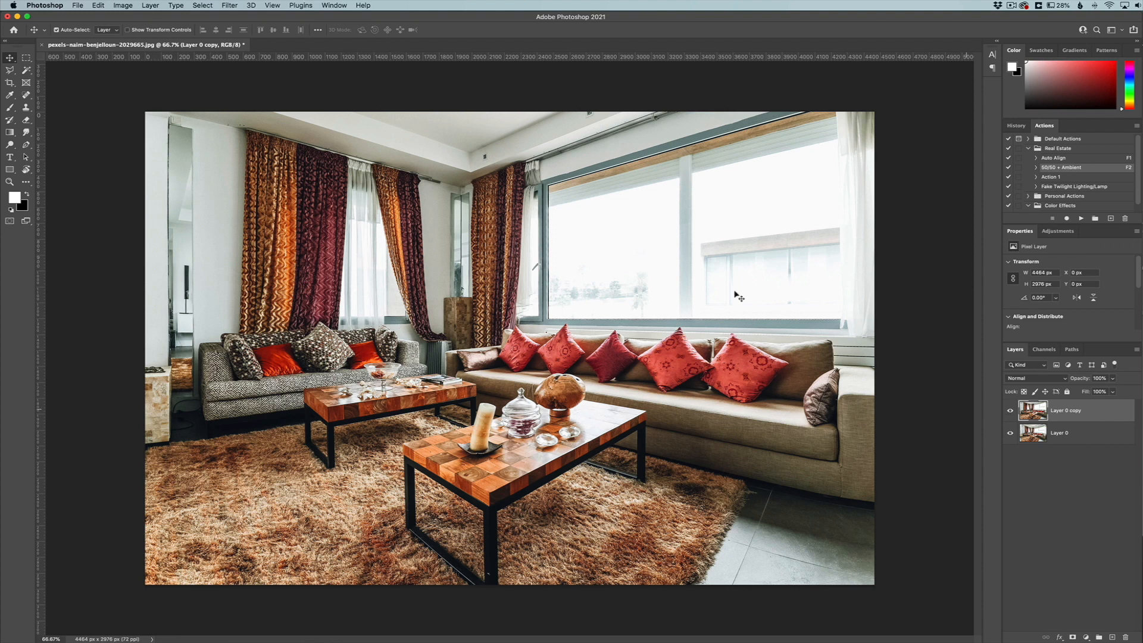
pyautogui.click(220, 5)
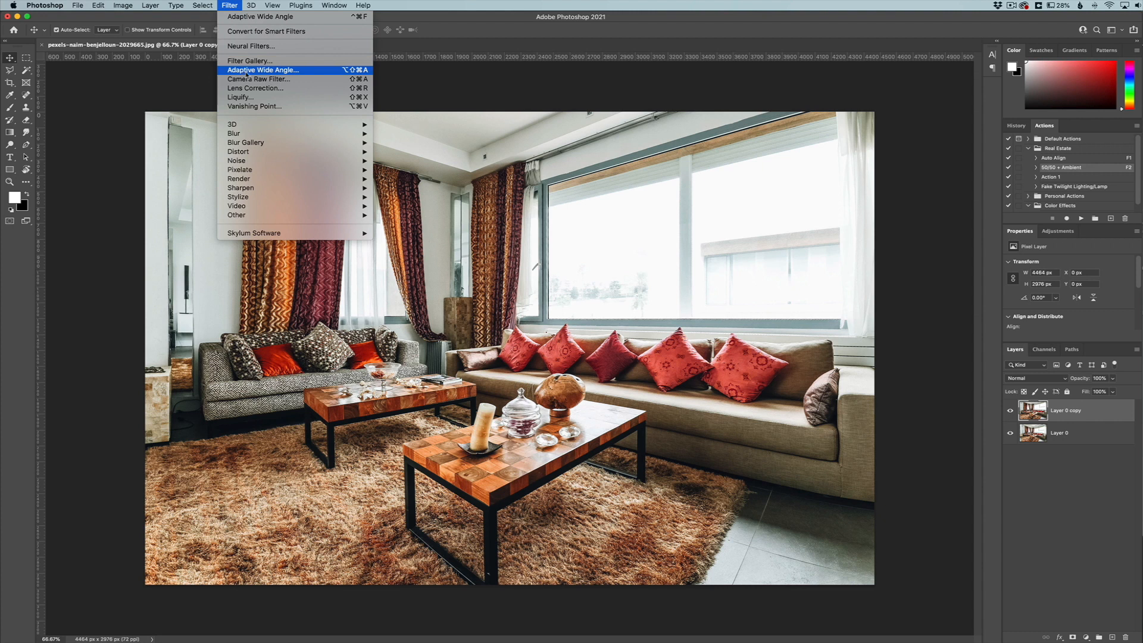